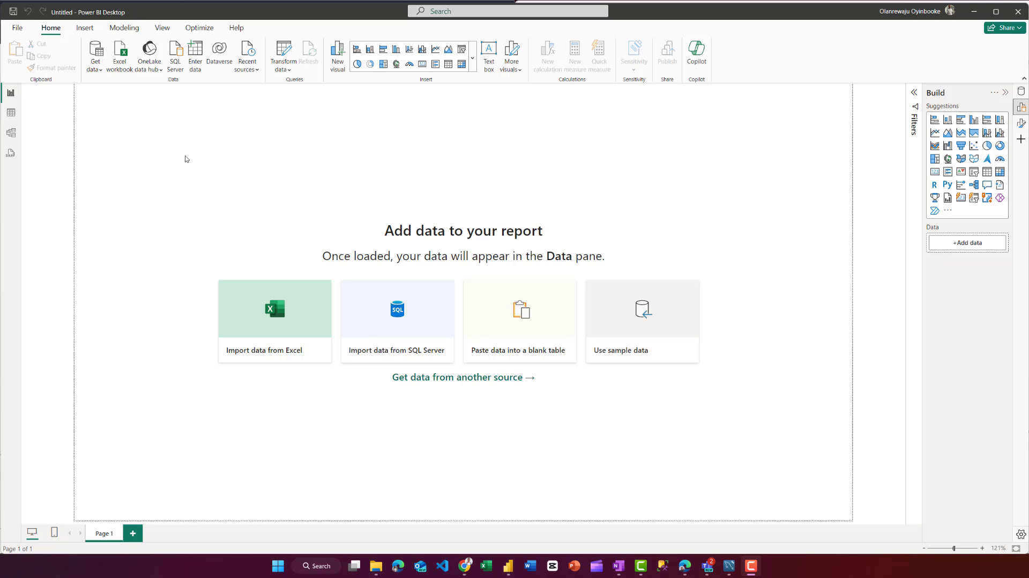
pyautogui.moveTo(285, 111)
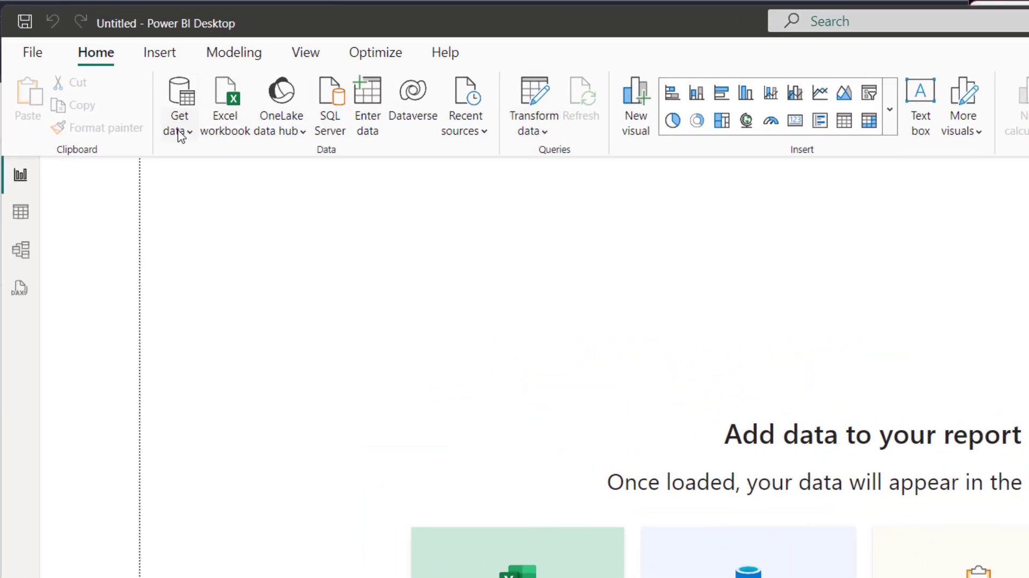
# Bring up the full Get Data connector list and scroll to the MySQL database connector.
pyautogui.click(179, 105)
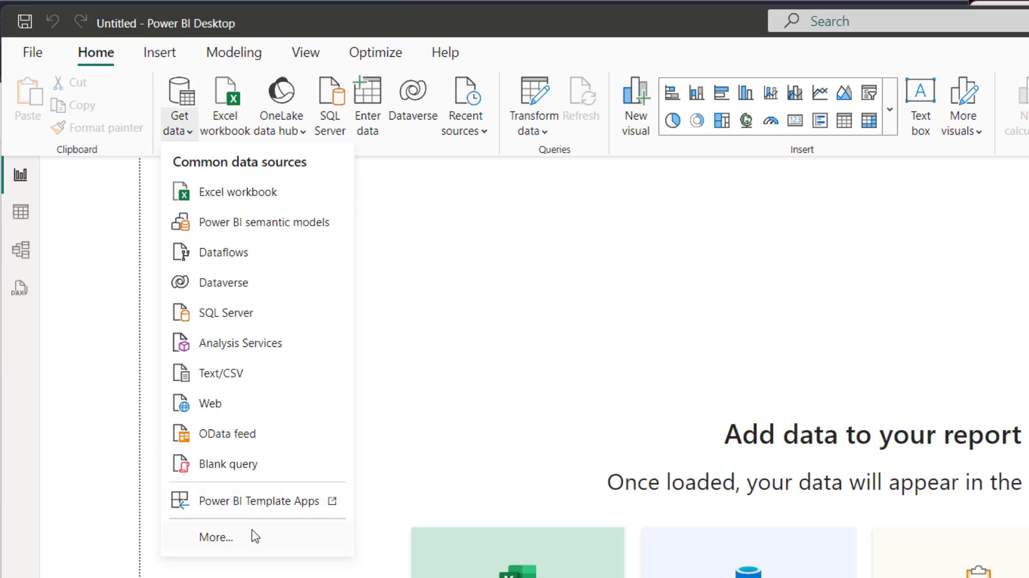
pyautogui.click(215, 536)
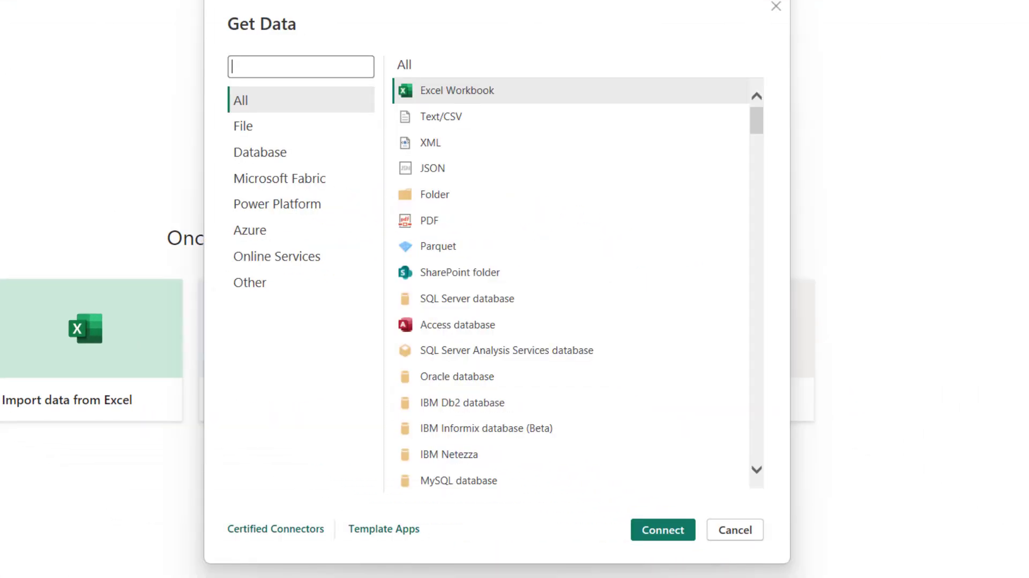
pyautogui.scroll(-3)
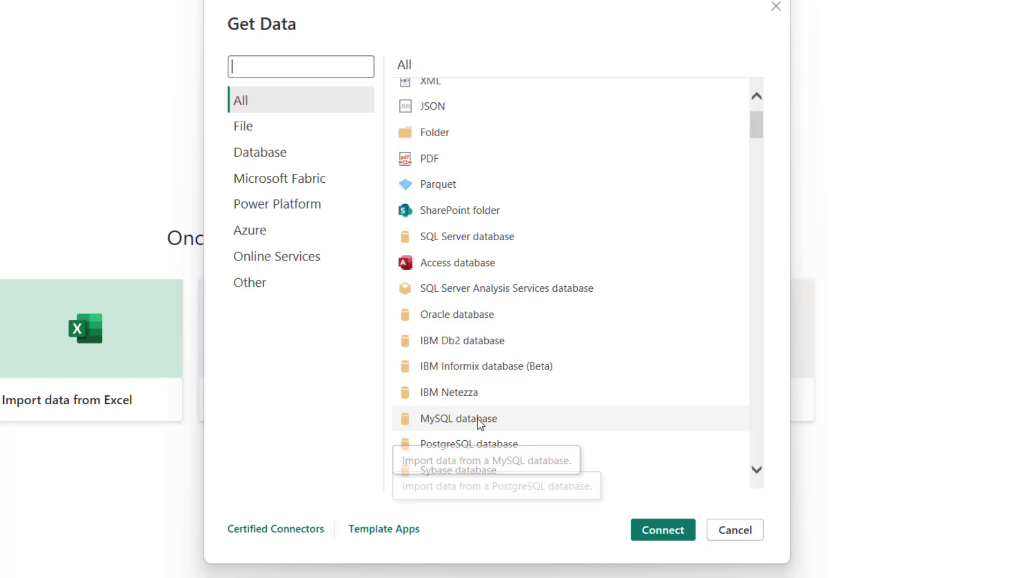
# Choose MySQL database and enter server datasights.ng with database datasigh_lms.
pyautogui.click(735, 529)
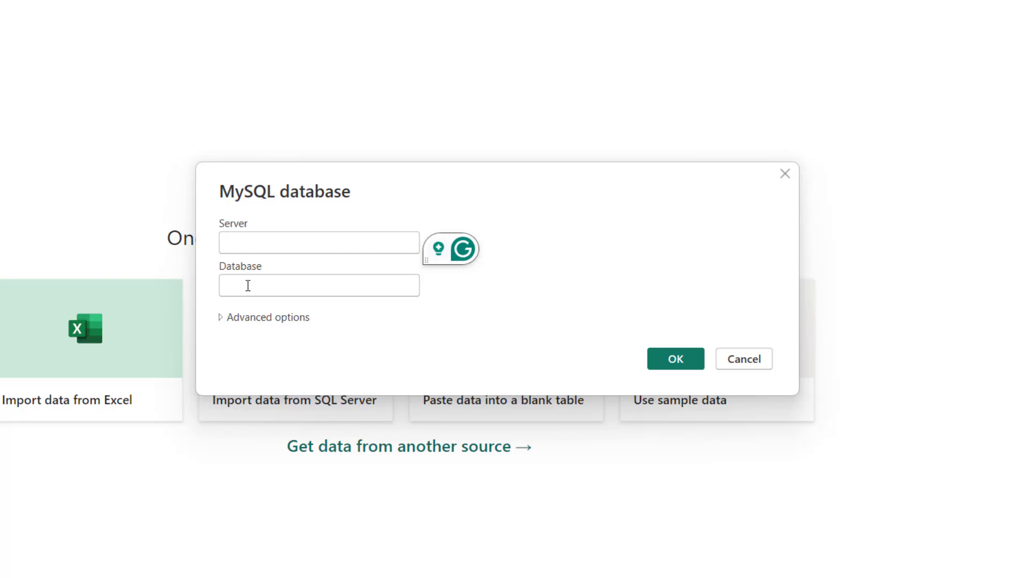
pyautogui.moveTo(264, 243)
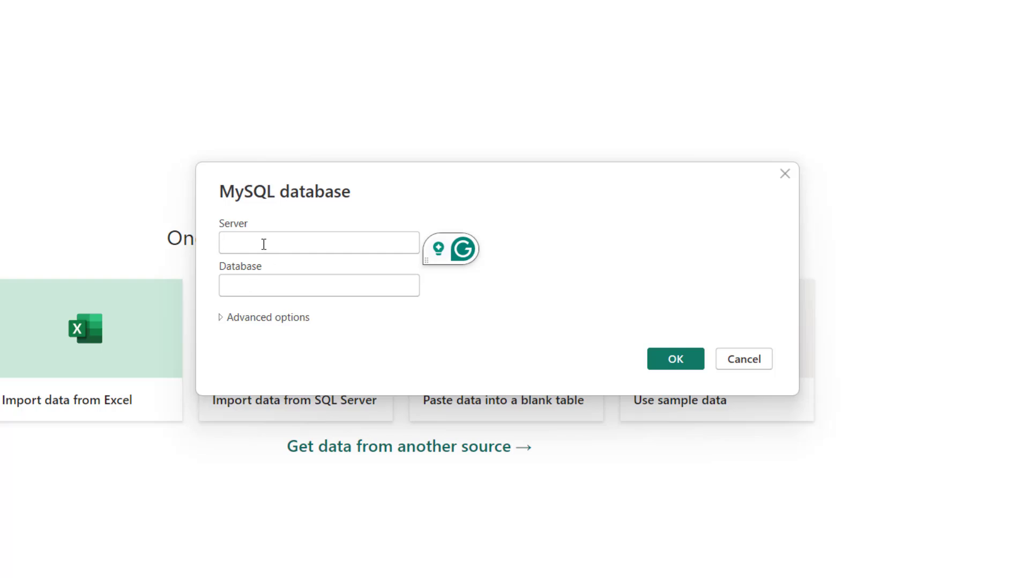
pyautogui.click(319, 243)
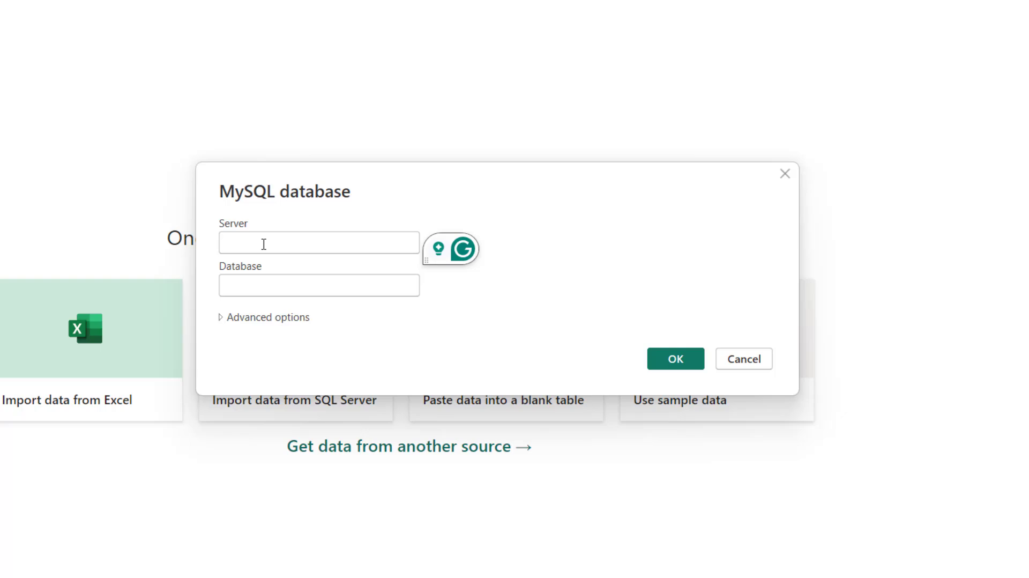
pyautogui.write('datasights.ng')
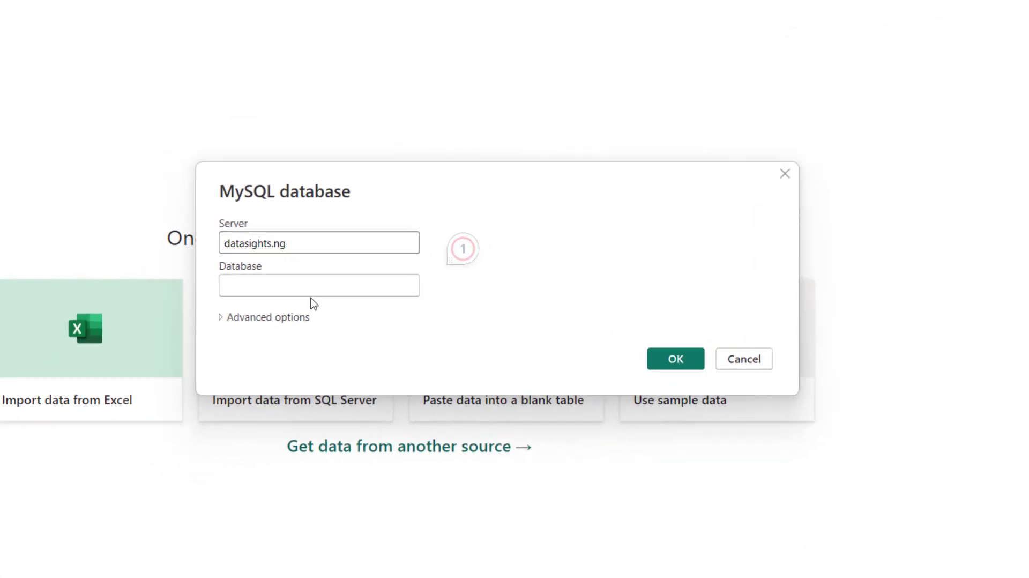
pyautogui.click(318, 285)
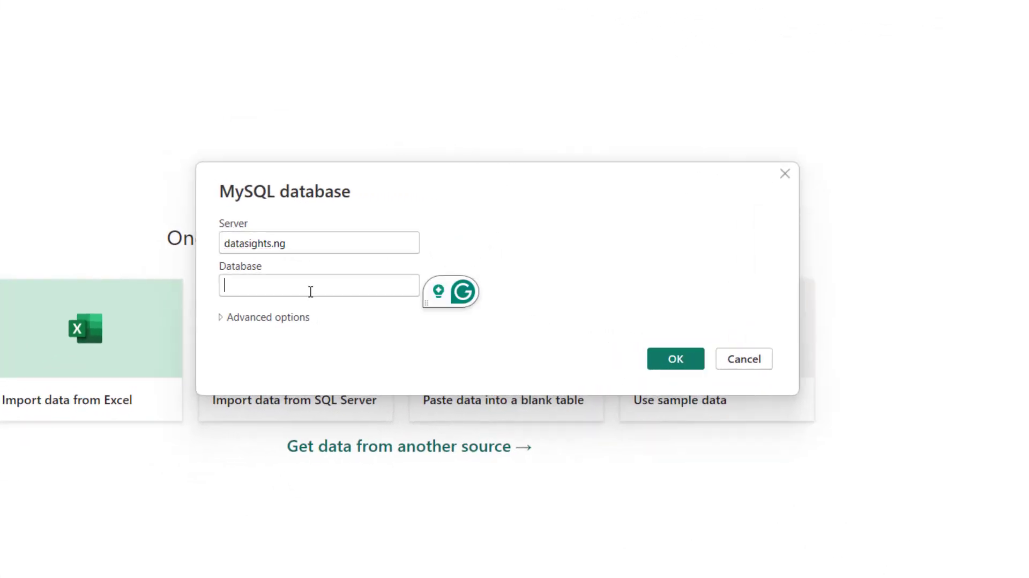
pyautogui.write('datasigh_lms')
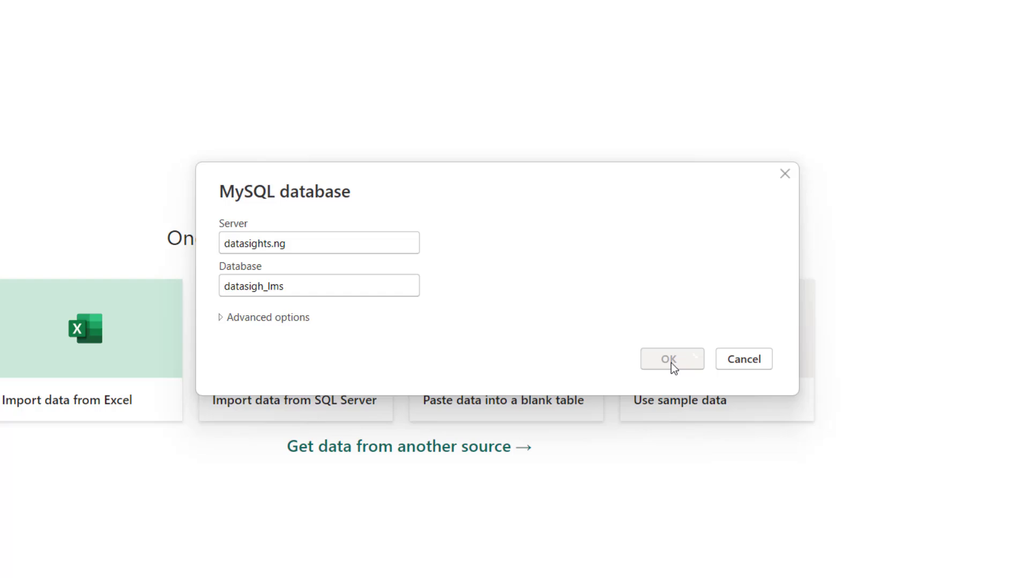
# Submit the details and connect using Database credentials at the datasights.ng;datasigh_lms level.
pyautogui.click(669, 358)
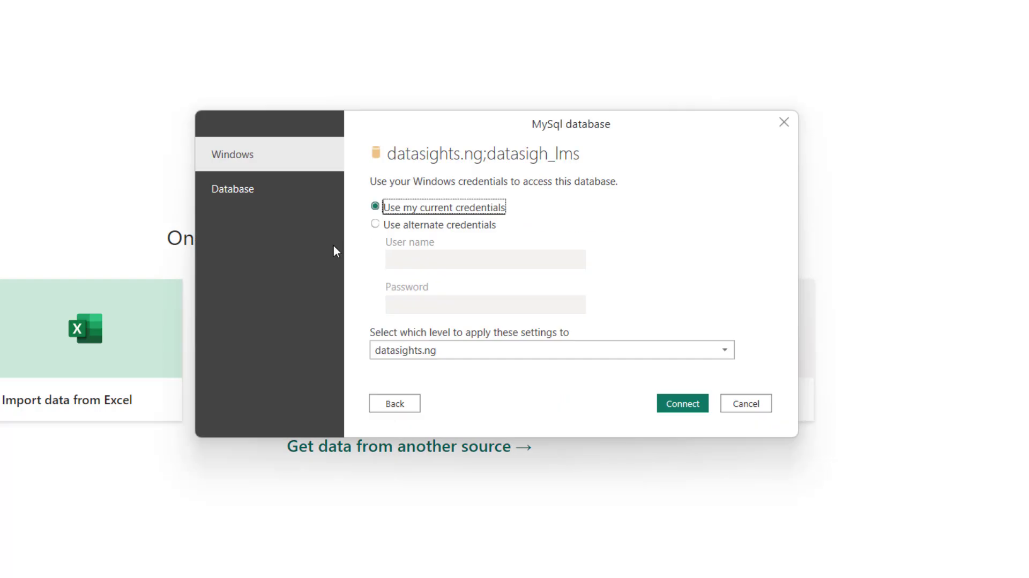
pyautogui.moveTo(350, 226)
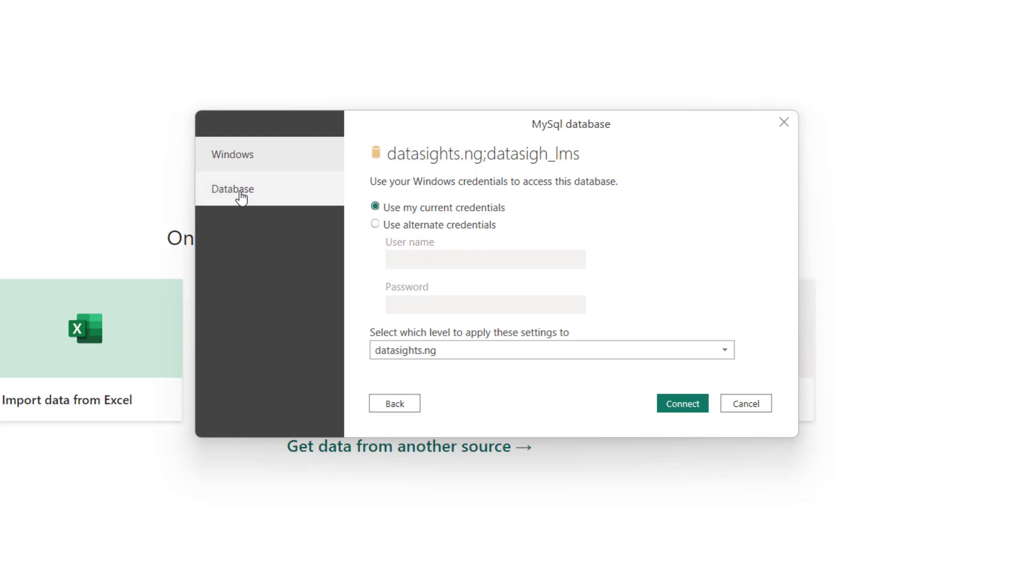
pyautogui.click(232, 188)
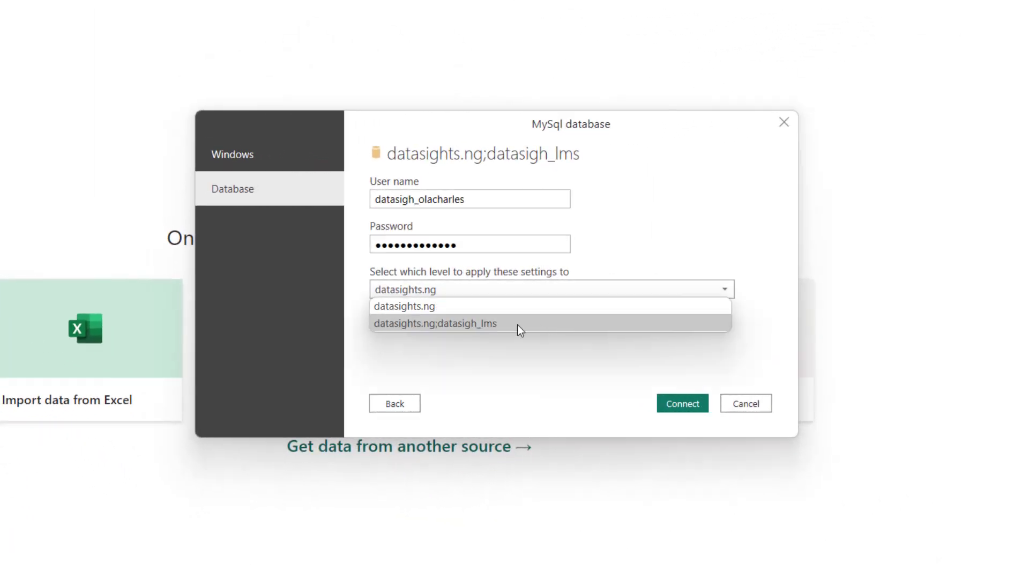
pyautogui.click(435, 323)
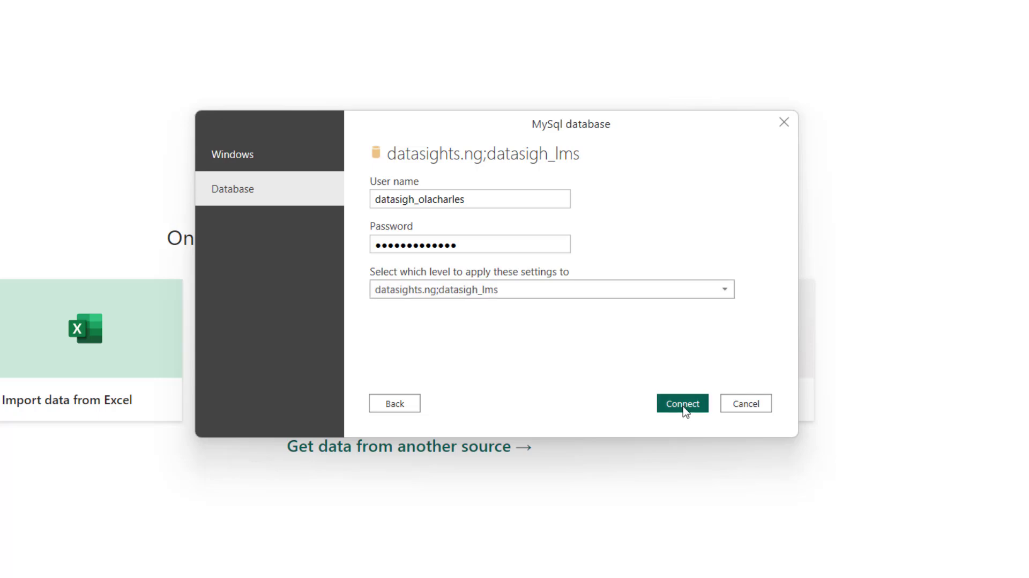
pyautogui.click(682, 402)
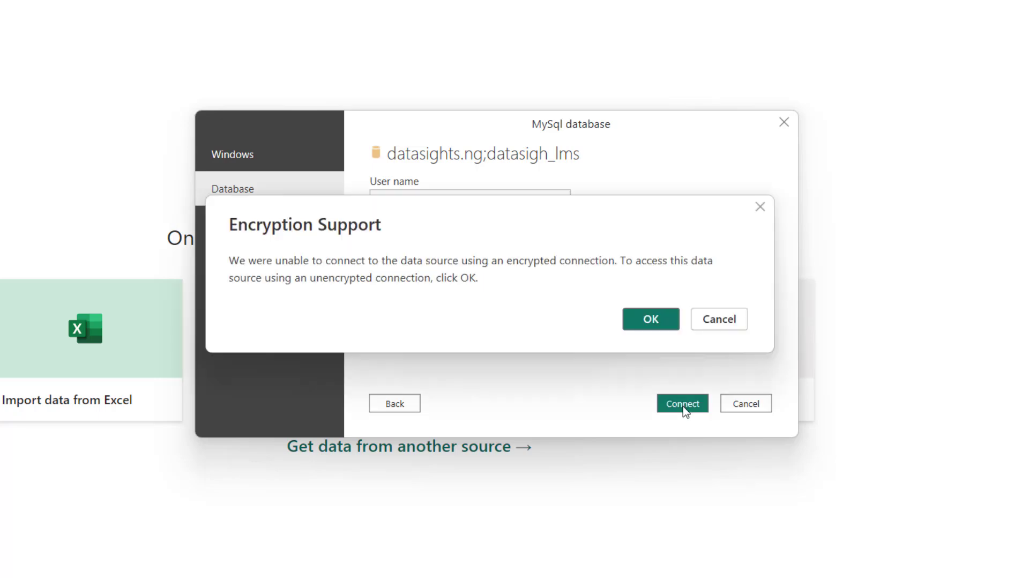
pyautogui.moveTo(409, 269)
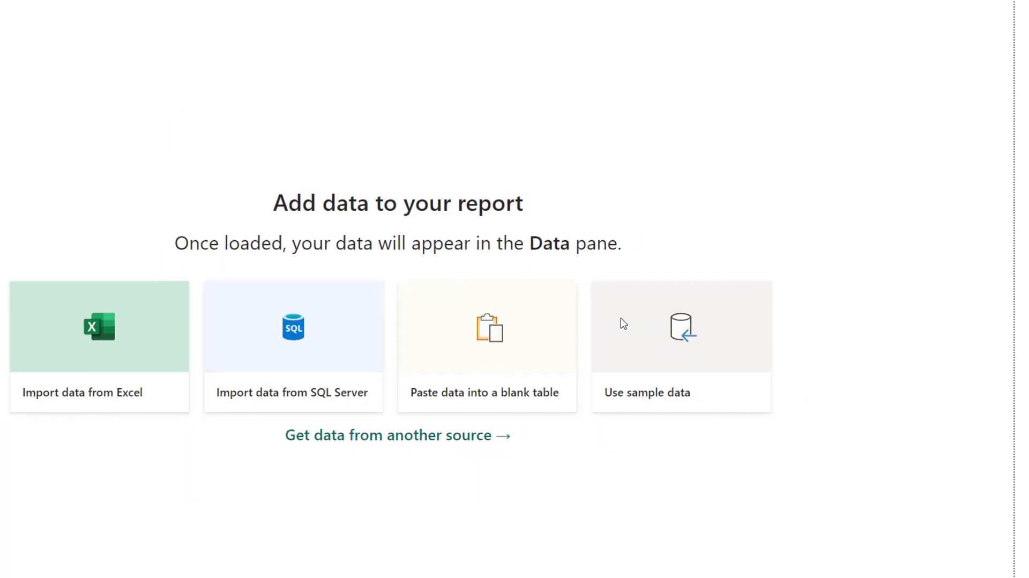
# Clear and delete the saved permissions for datasights.ng;datasigh_lms in Data source settings.
pyautogui.click(292, 346)
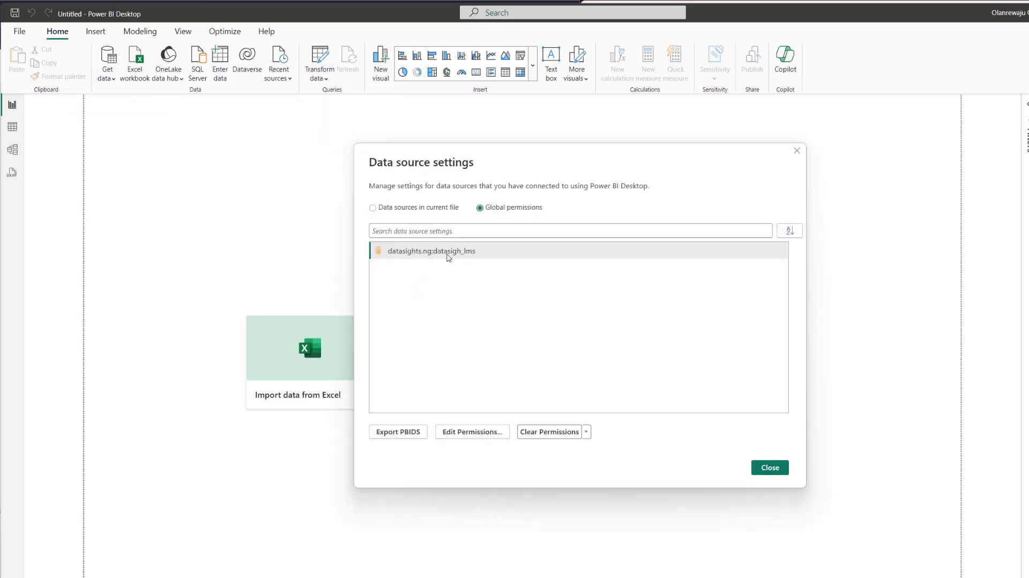
pyautogui.click(549, 431)
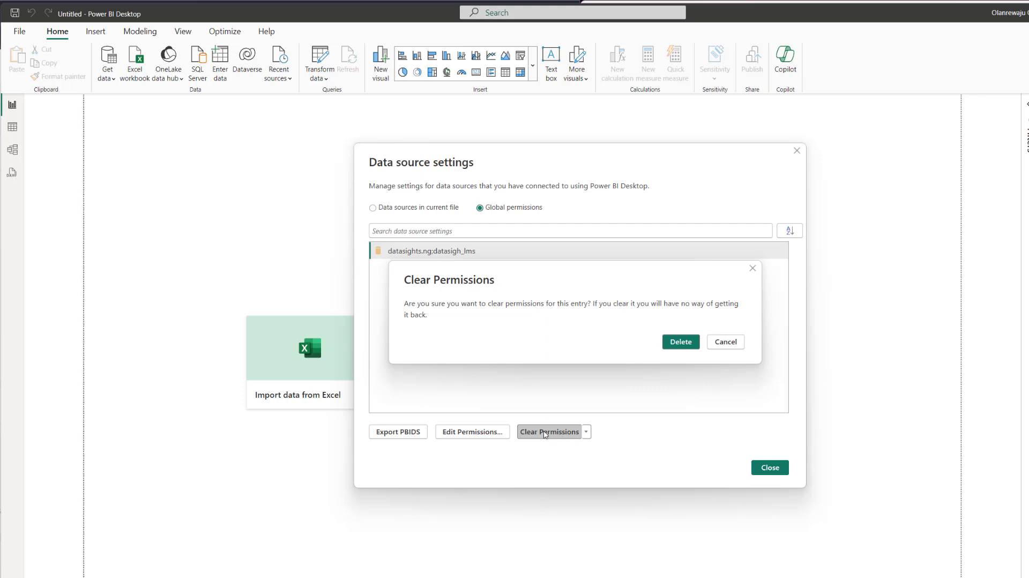
pyautogui.click(681, 341)
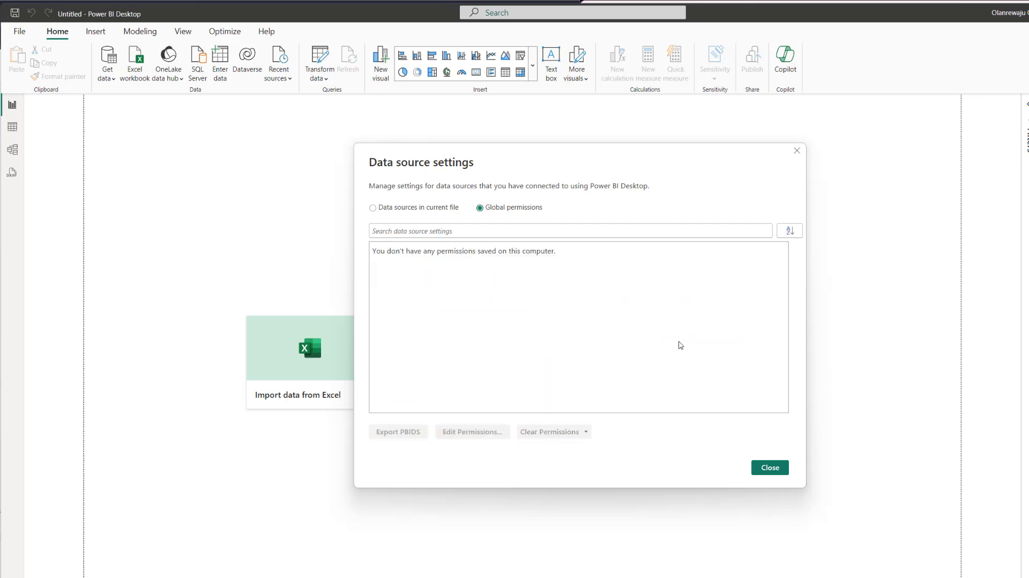
pyautogui.click(769, 466)
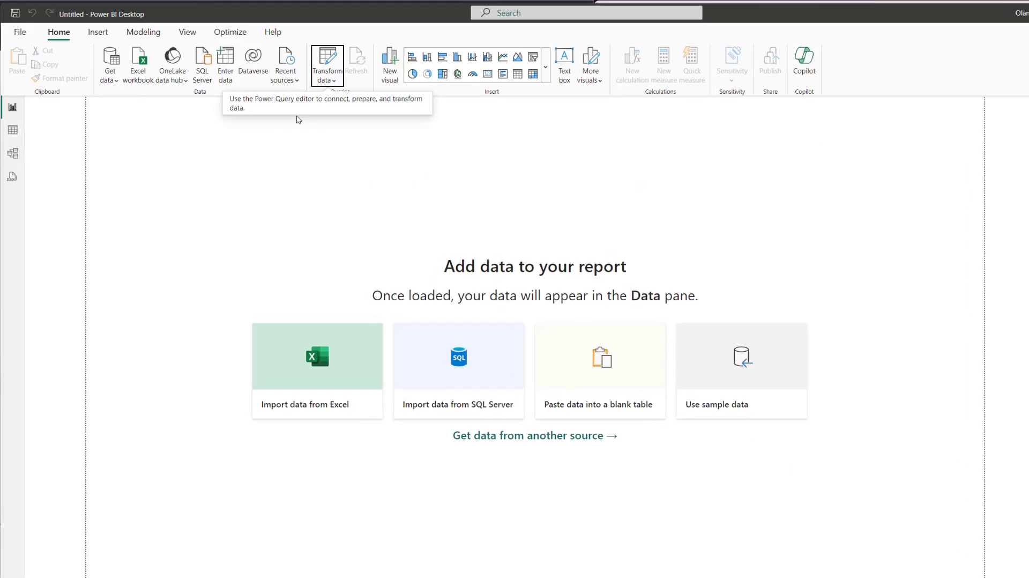
# Reopen Get Data and proceed with the MySQL database connector again.
pyautogui.click(110, 63)
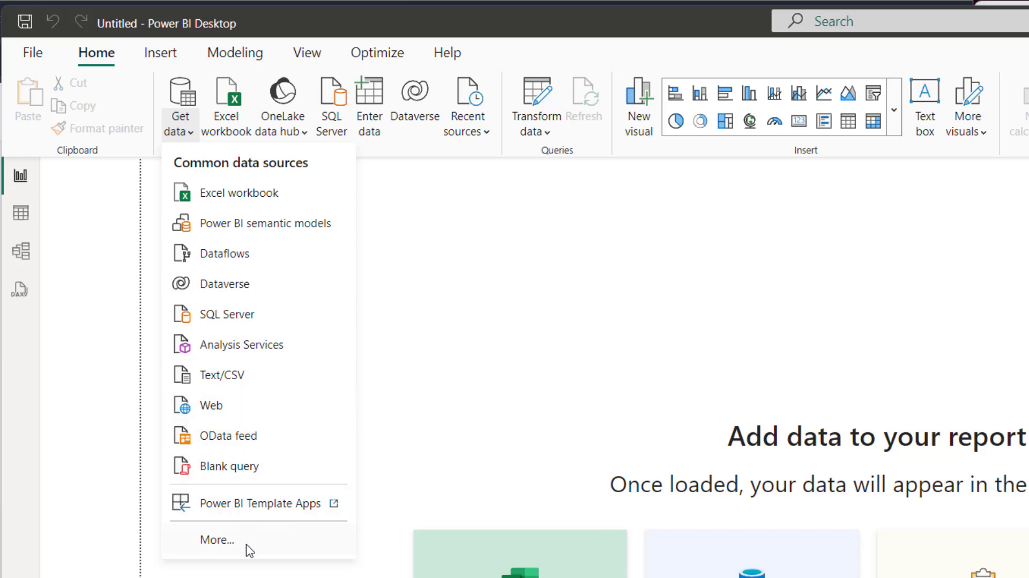
pyautogui.click(218, 539)
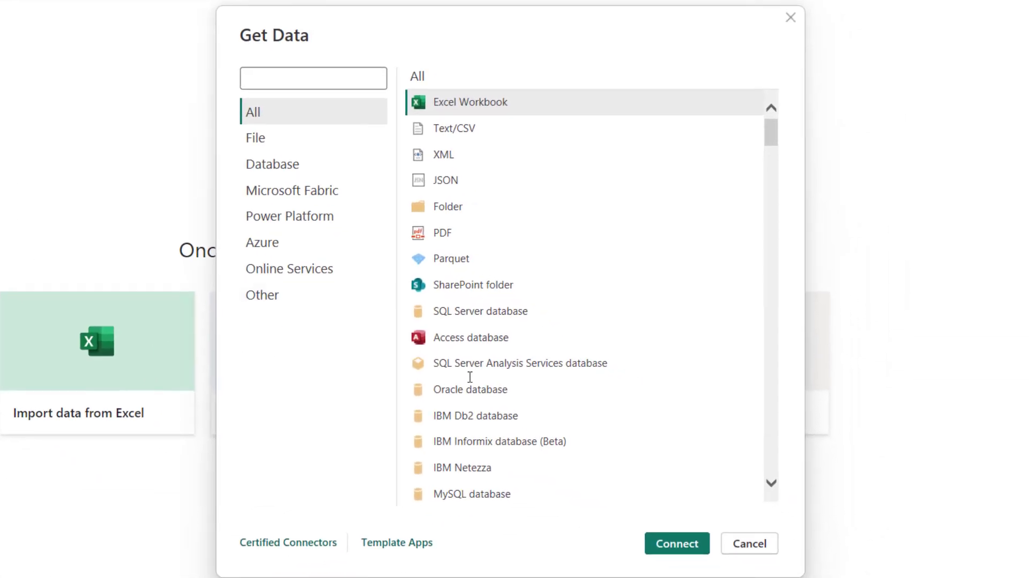
pyautogui.click(471, 493)
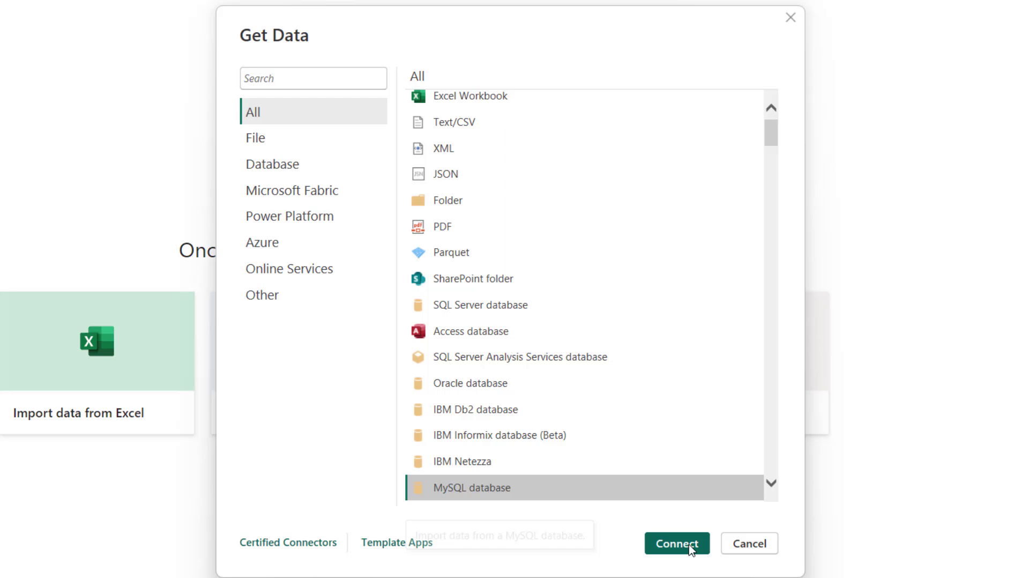
pyautogui.click(676, 544)
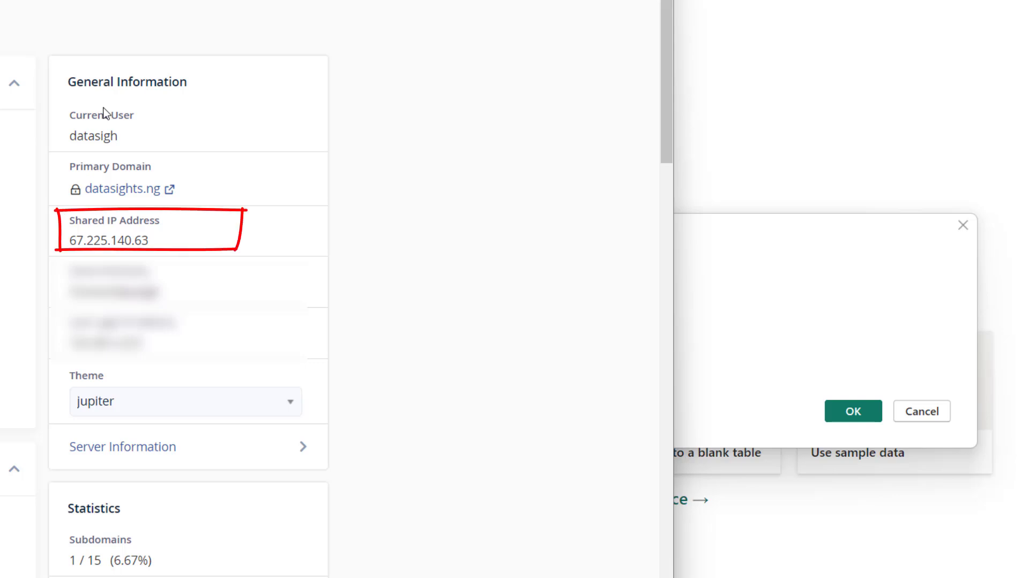
# Enter server 67.225.140.63 with database datasigh_lms and choose Database credentials.
pyautogui.write('67.225.140.63')
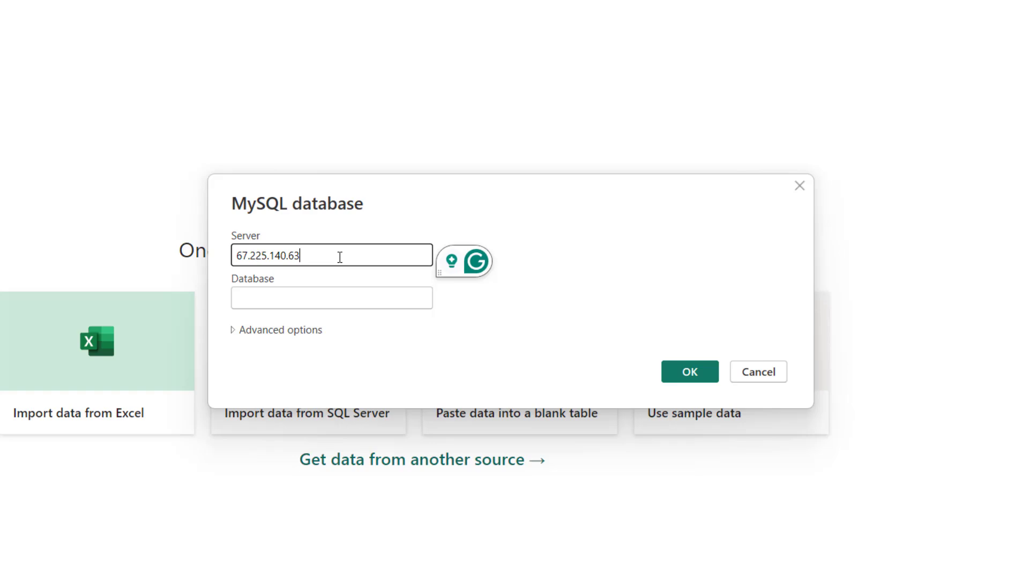
pyautogui.write('d')
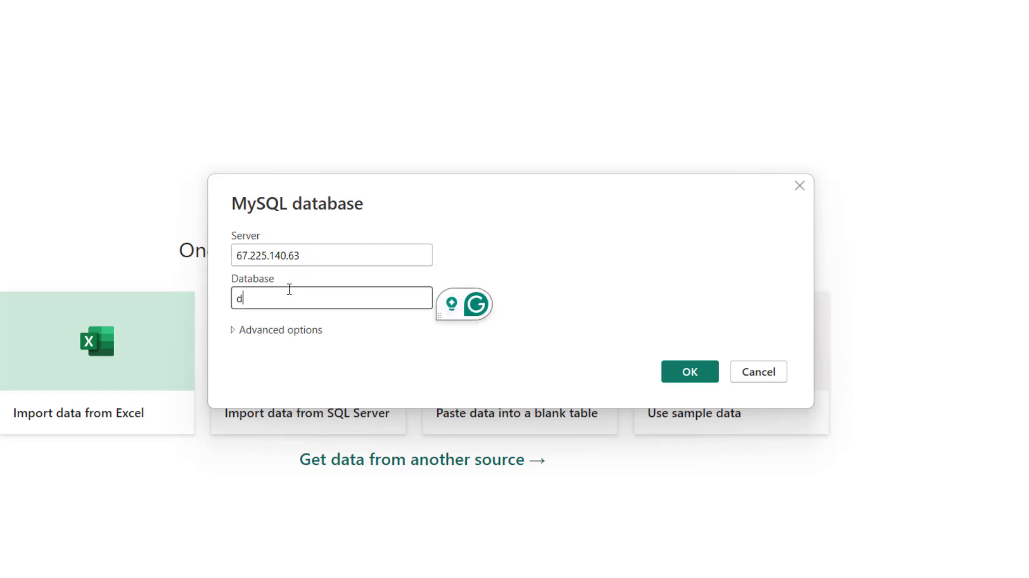
pyautogui.click(688, 371)
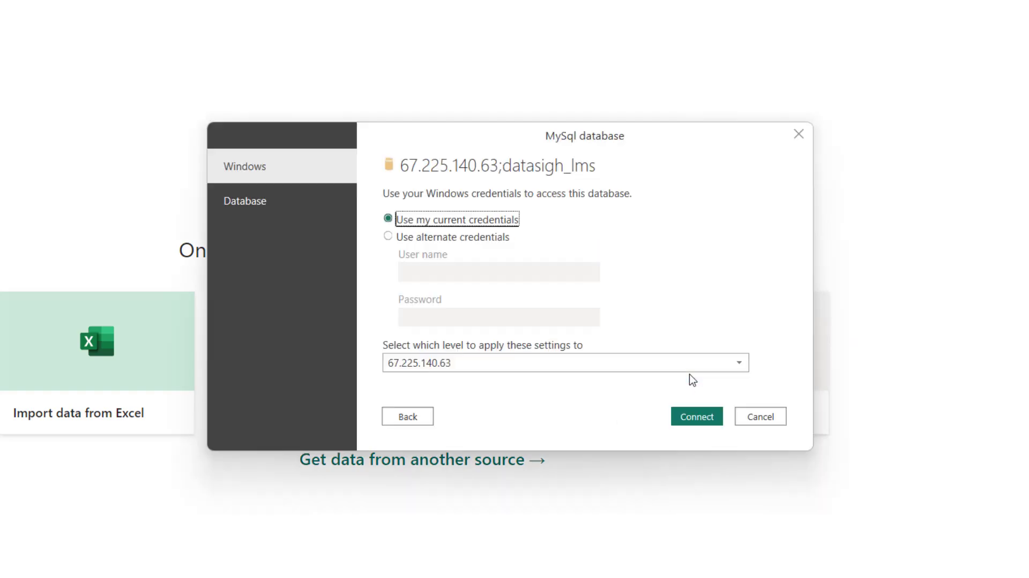
pyautogui.click(245, 201)
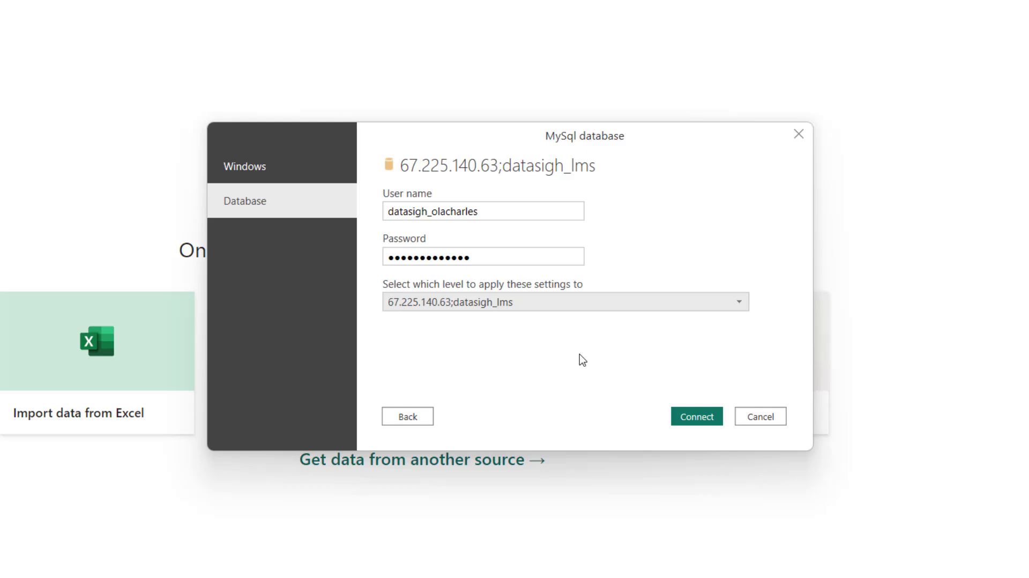
# Connect without encryption, then cancel the Navigator without loading any tables.
pyautogui.click(696, 415)
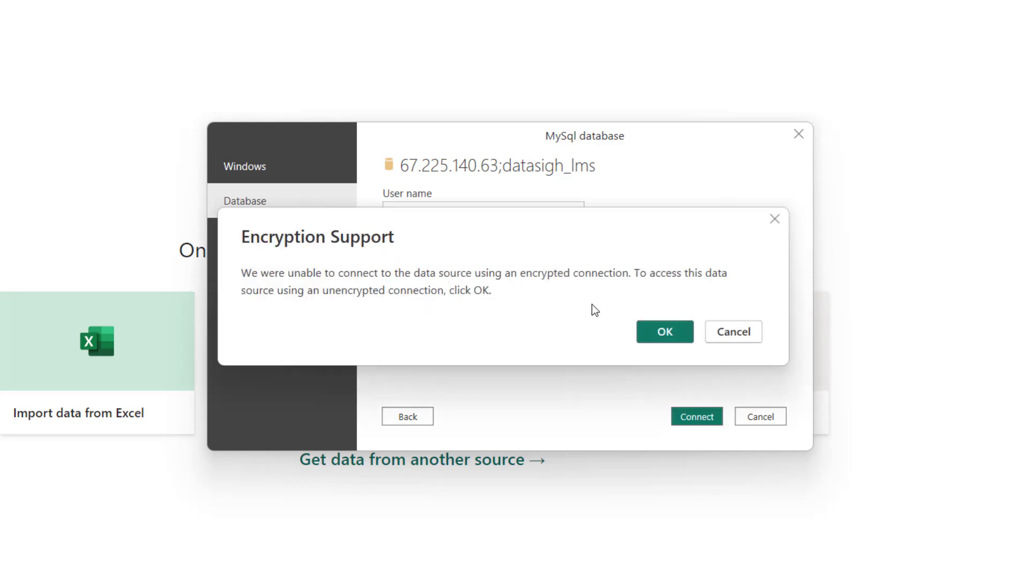
pyautogui.click(732, 331)
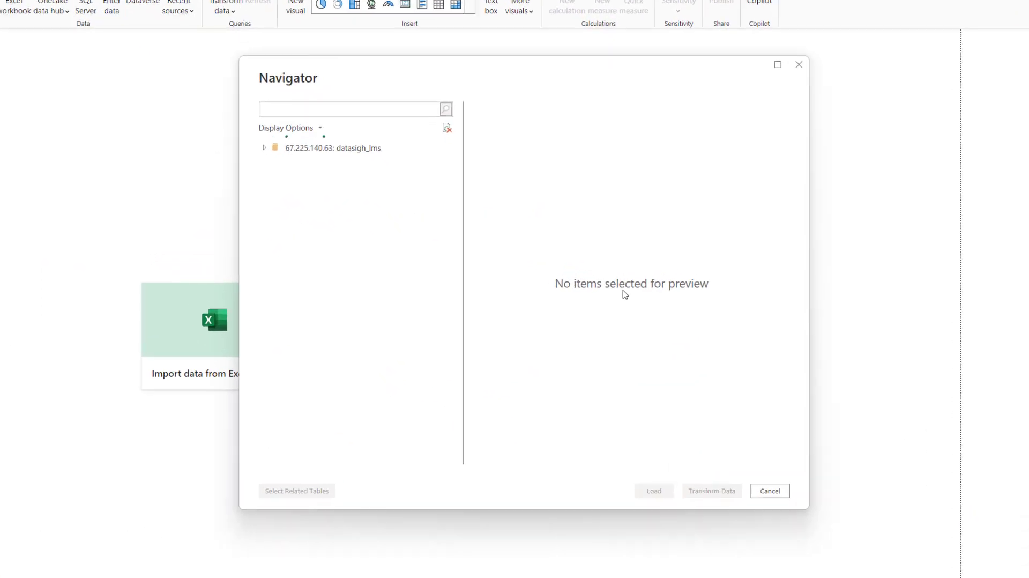
pyautogui.click(264, 148)
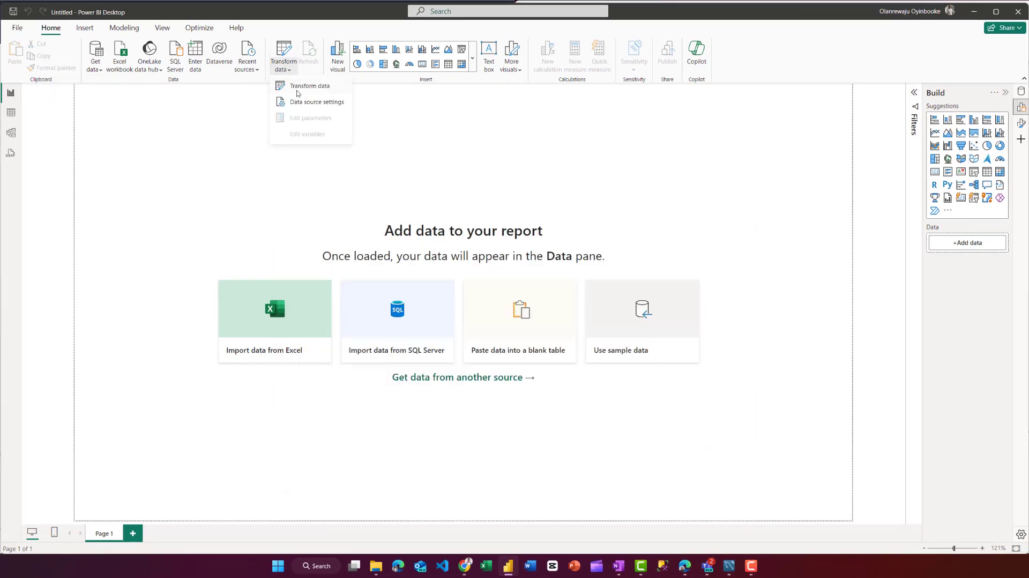
# Clear and delete the saved permissions for 67.225.140.63;datasigh_lms in Data source settings.
pyautogui.click(315, 101)
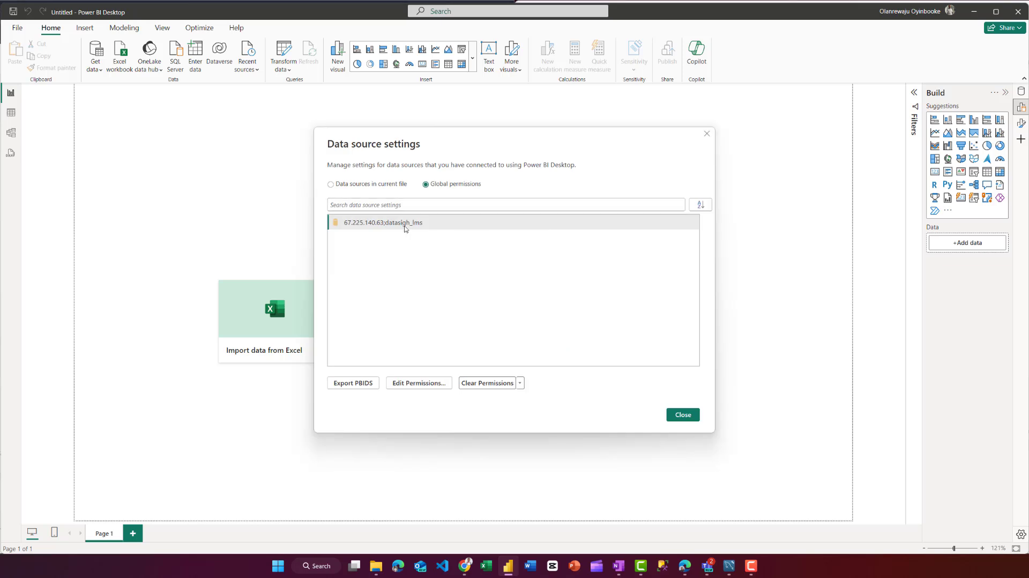
pyautogui.click(487, 381)
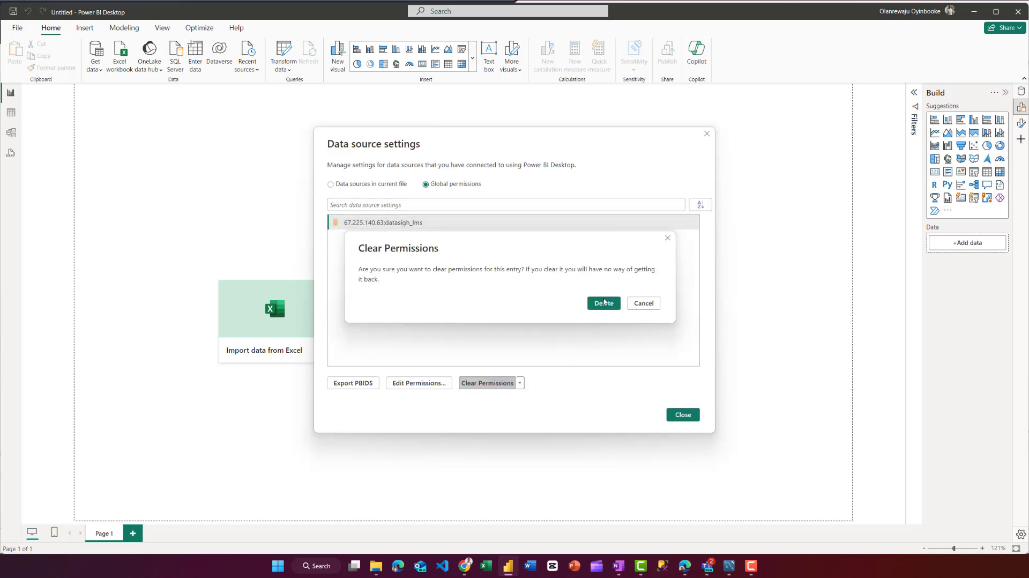
pyautogui.click(602, 302)
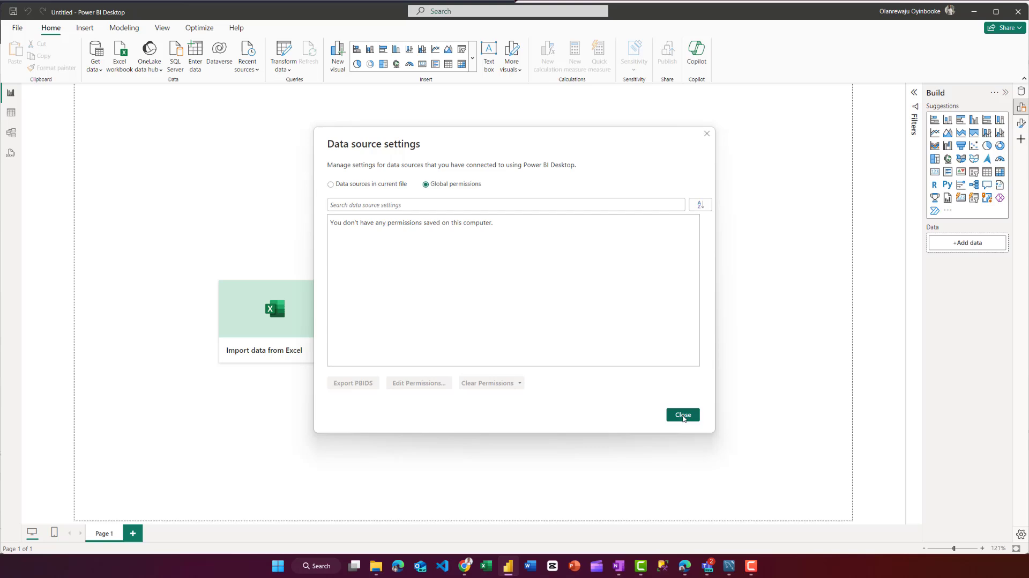
pyautogui.click(681, 414)
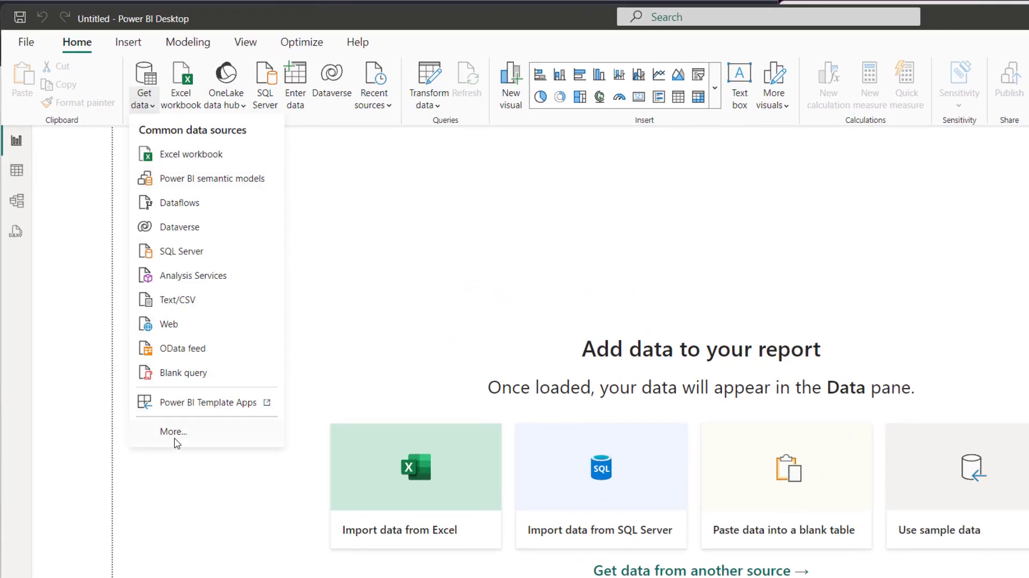
# Choose the MySQL database connector again from the full connector list.
pyautogui.click(174, 431)
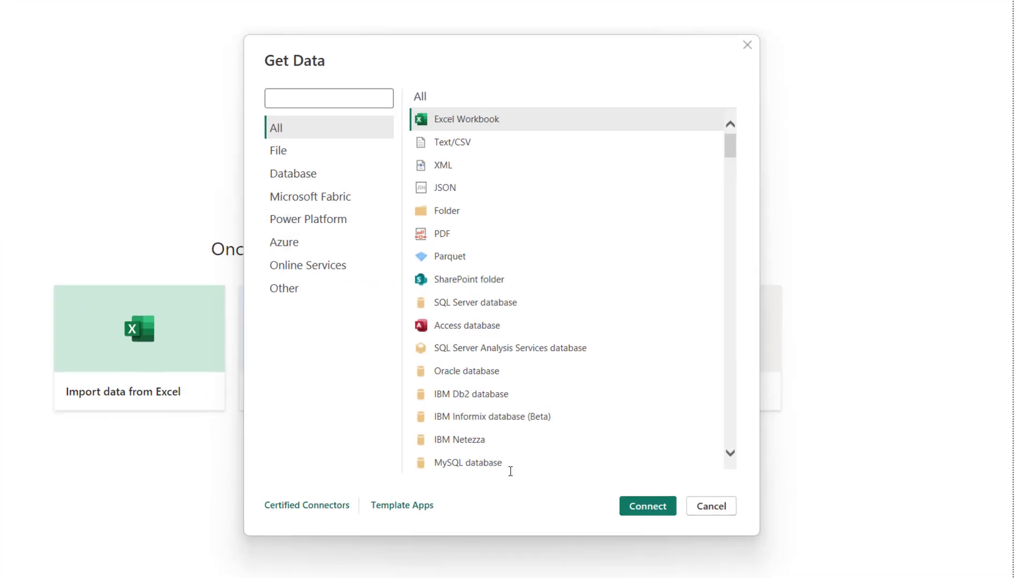
pyautogui.click(710, 506)
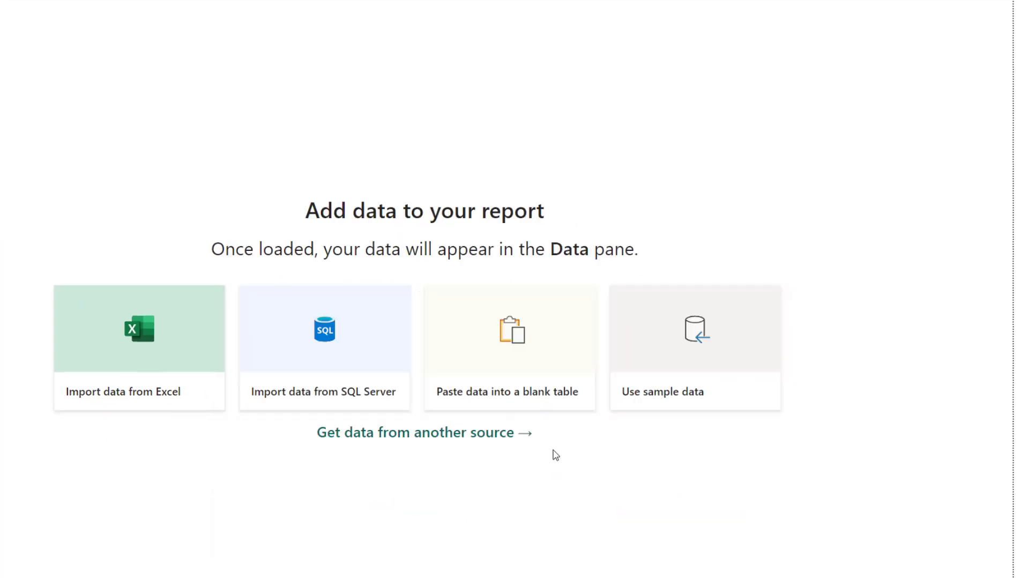
pyautogui.click(323, 348)
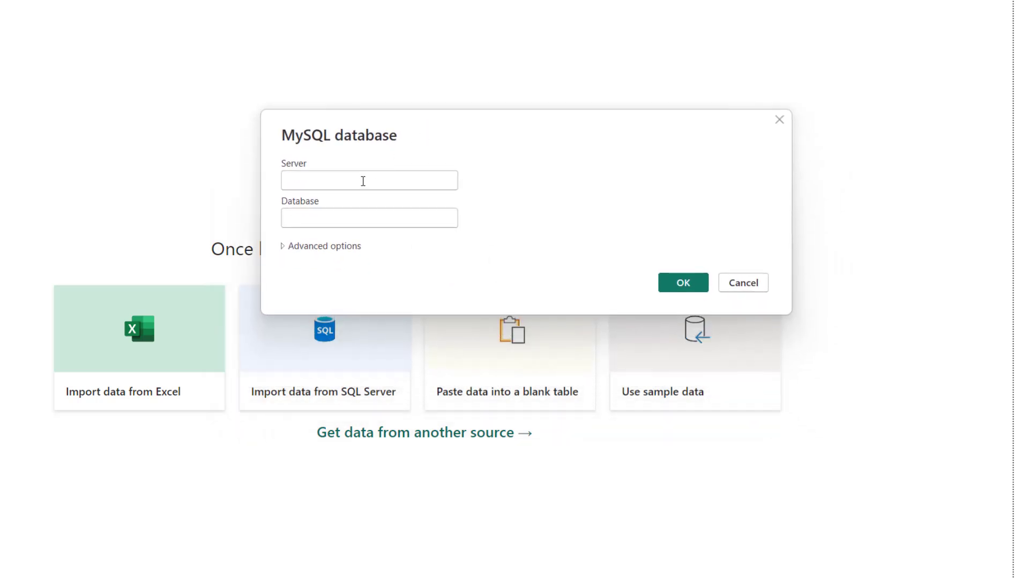
pyautogui.click(368, 180)
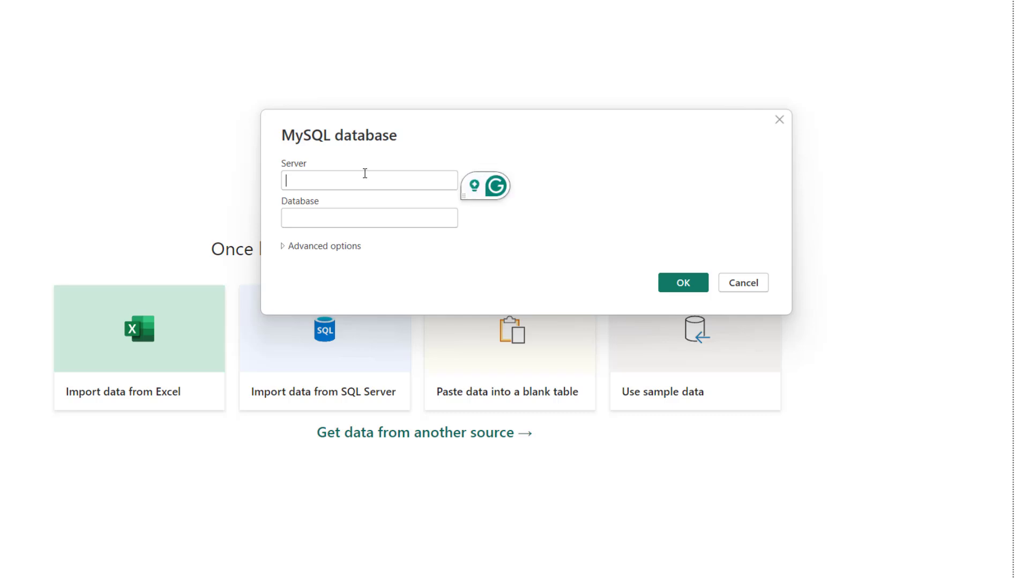
pyautogui.write('https://')
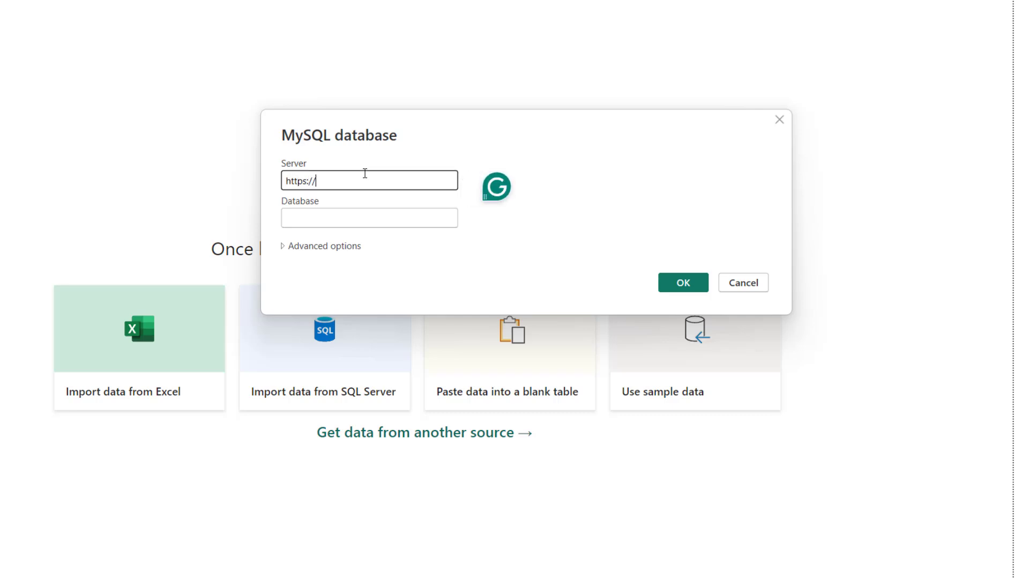
pyautogui.write('datasights.ng')
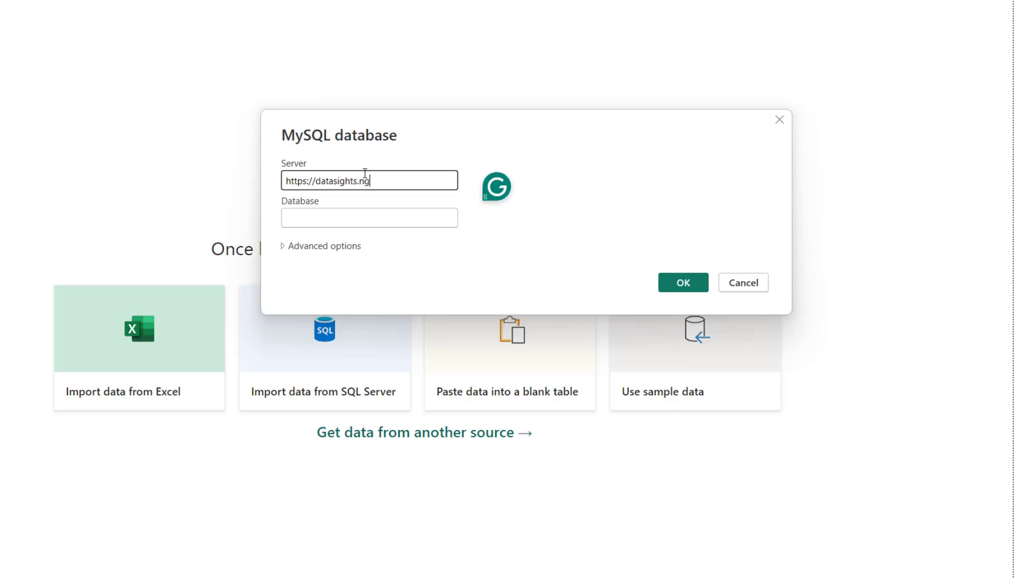
pyautogui.write('d')
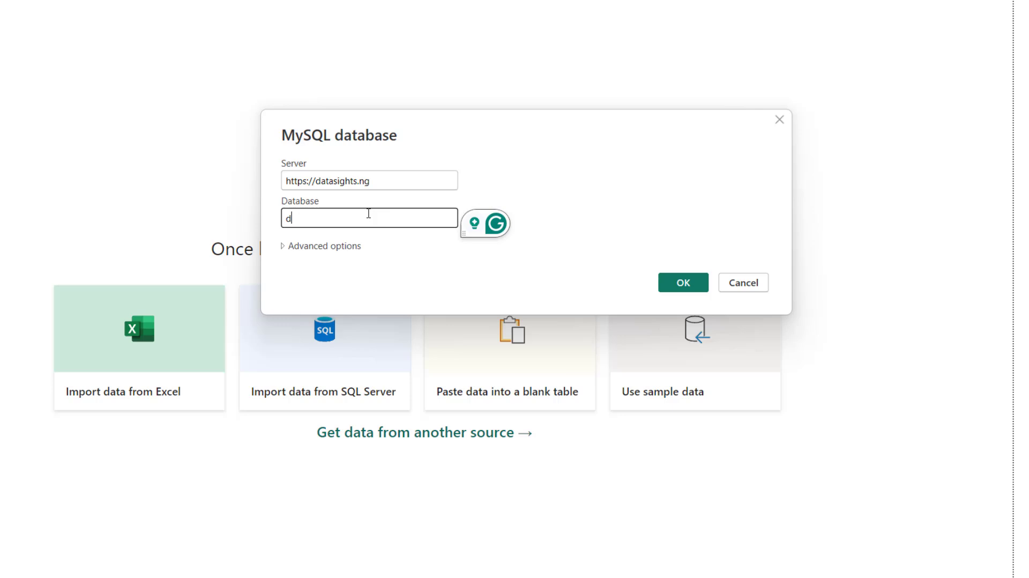
pyautogui.write('atasigh_lms')
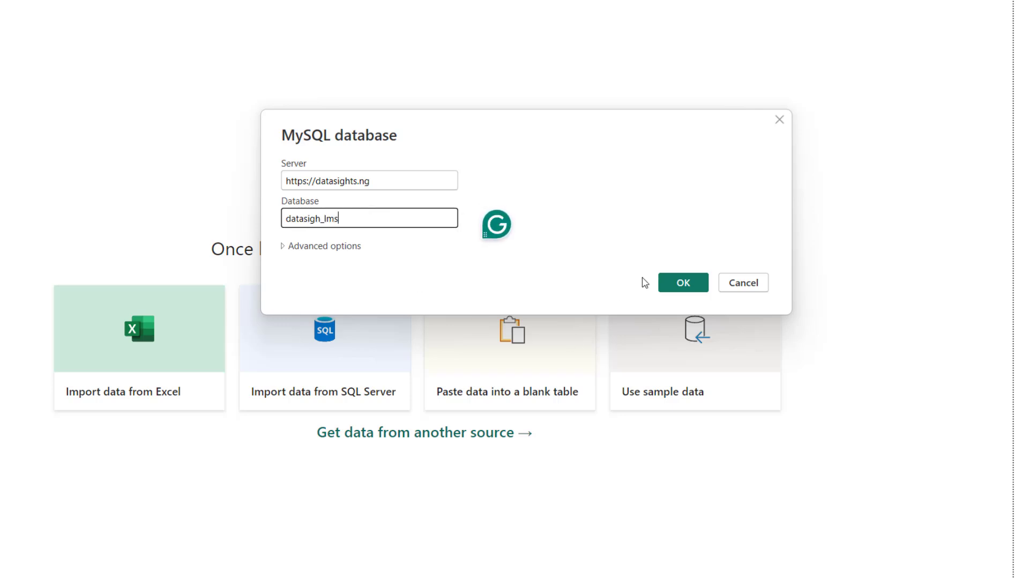
pyautogui.click(682, 282)
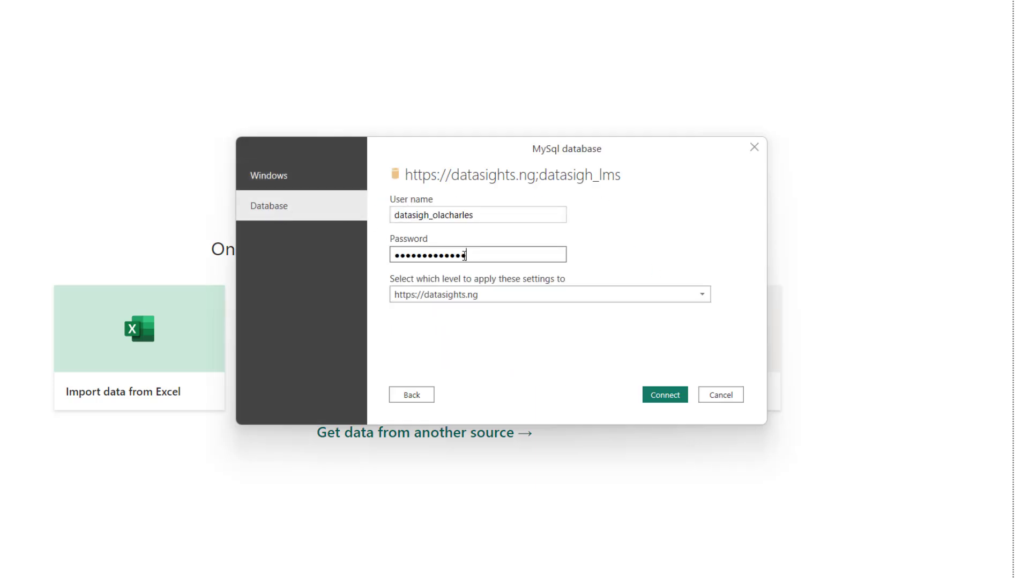
pyautogui.click(549, 293)
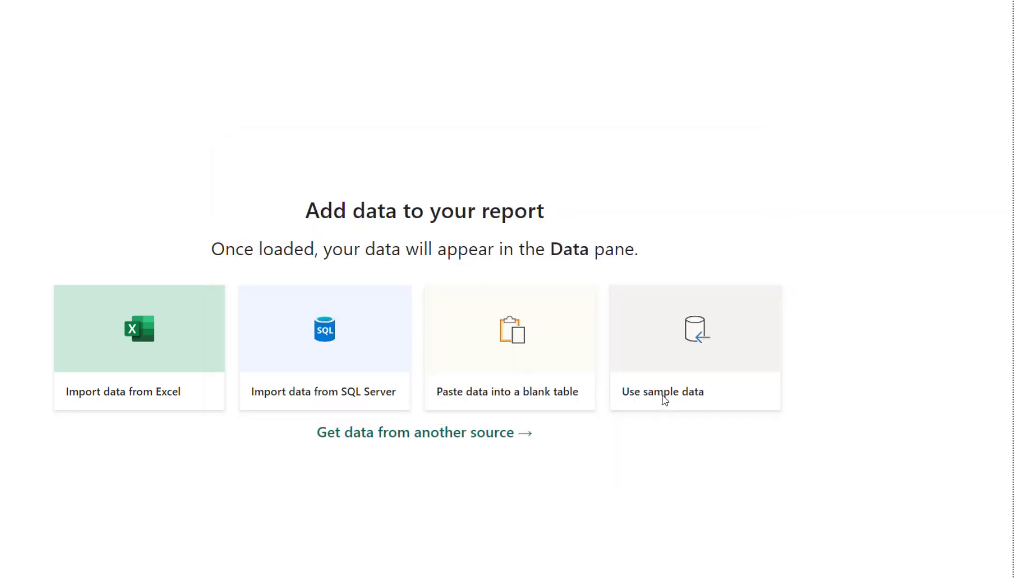
pyautogui.click(324, 348)
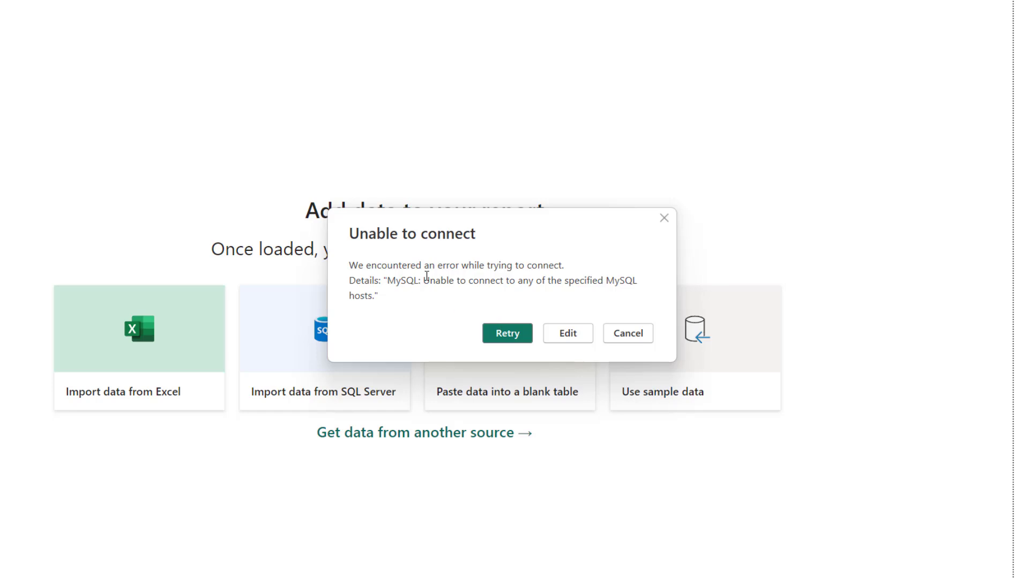
pyautogui.moveTo(504, 293)
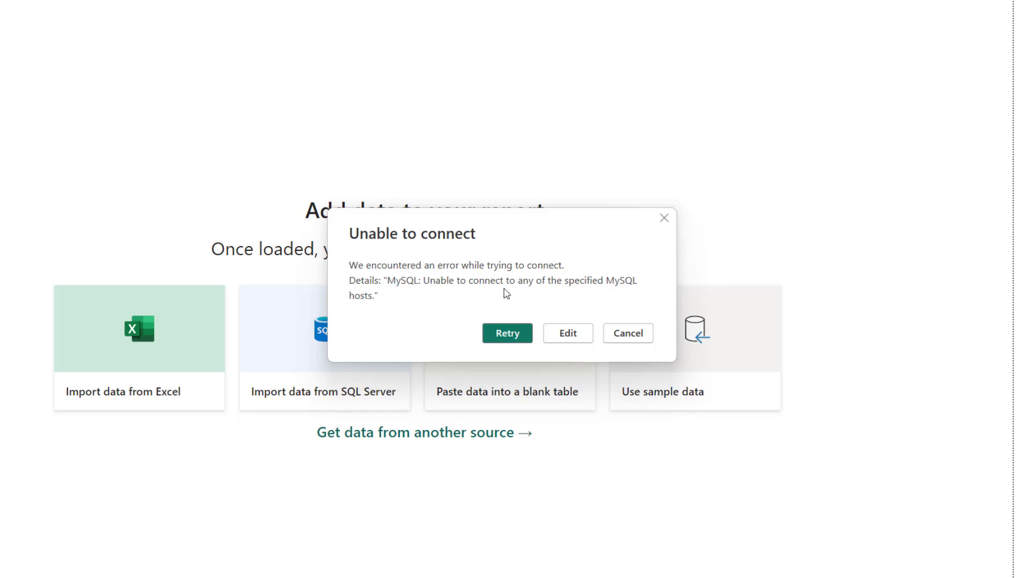